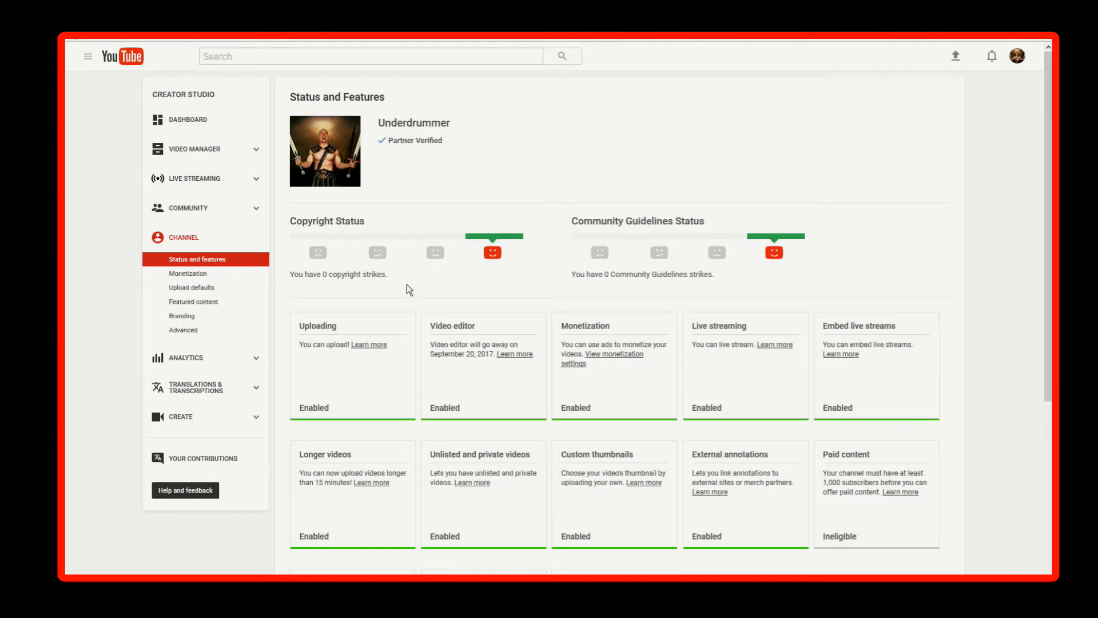
{"action": "mouse_move", "coordinate": [494, 264]}
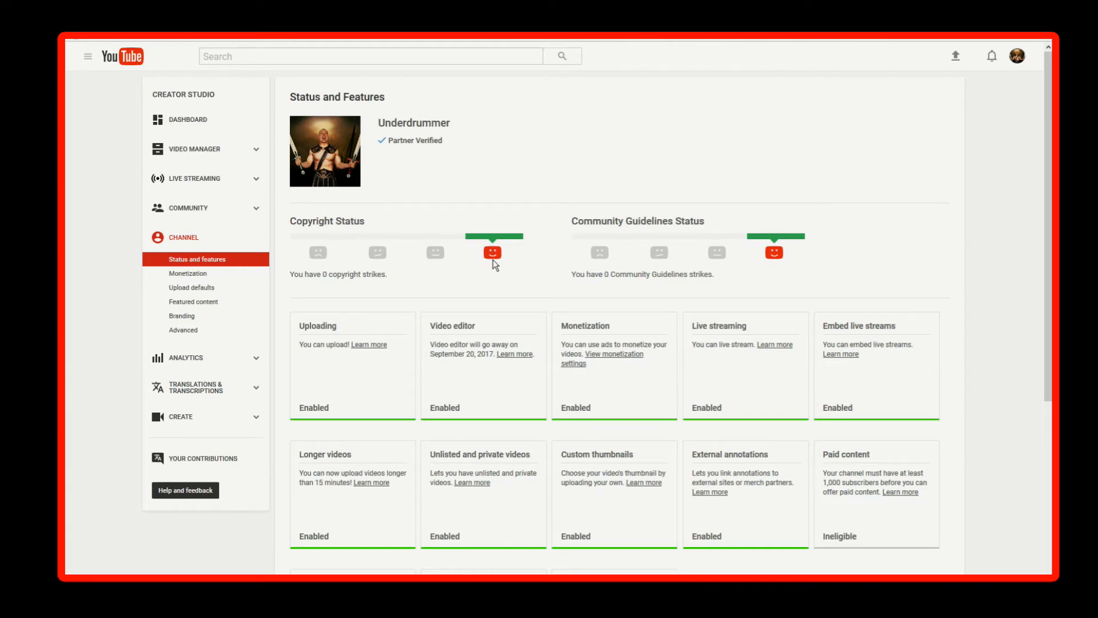
{"action": "mouse_move", "coordinate": [441, 262]}
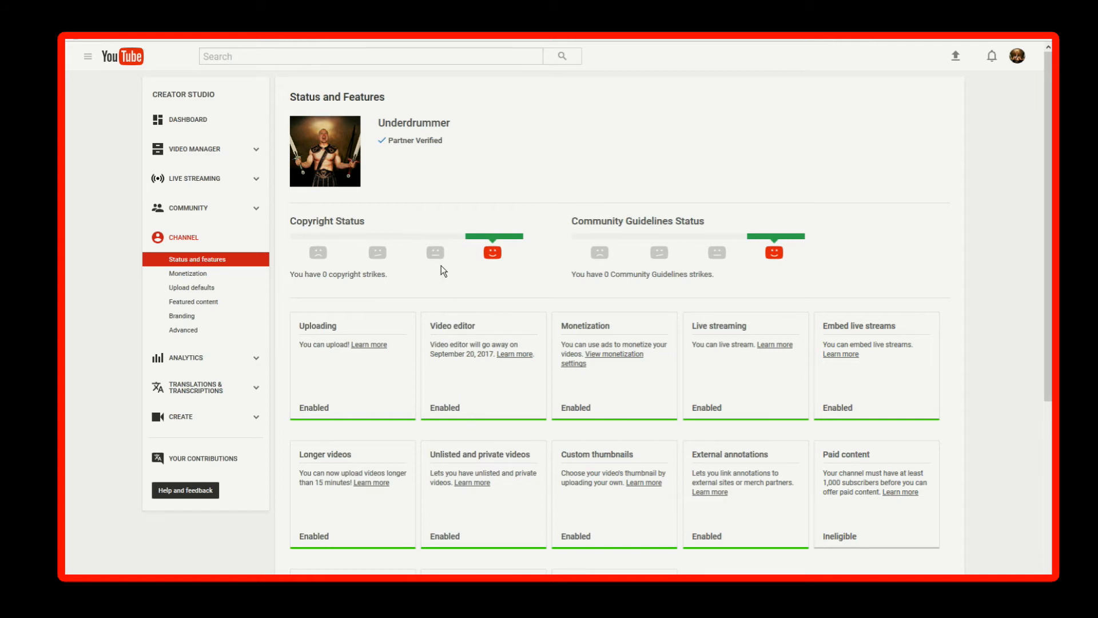
{"action": "mouse_move", "coordinate": [433, 235]}
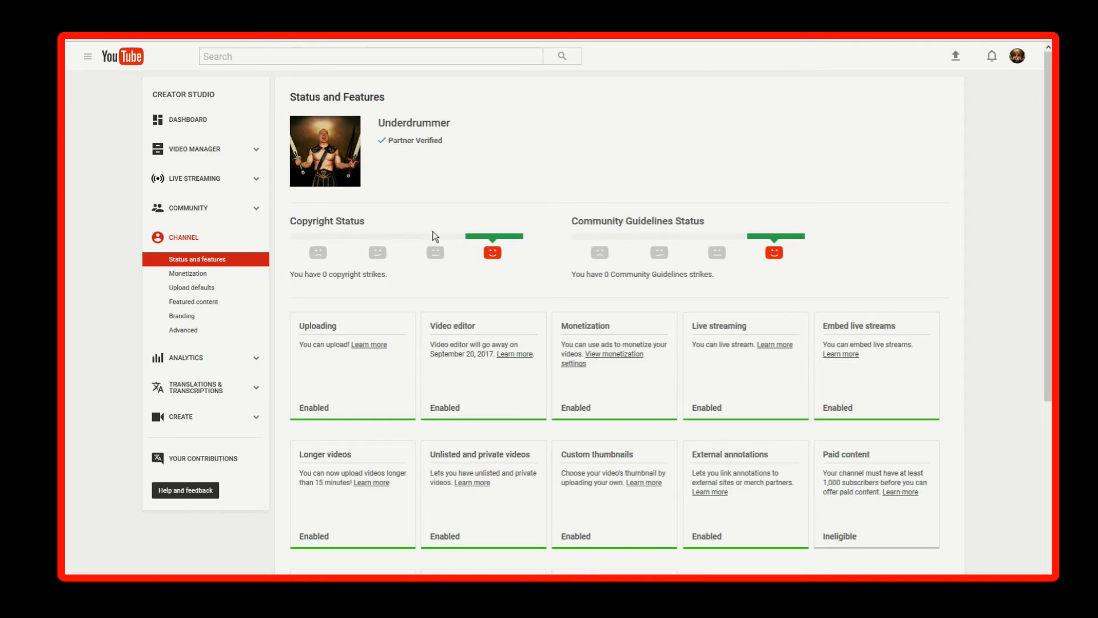
{"action": "mouse_move", "coordinate": [428, 271]}
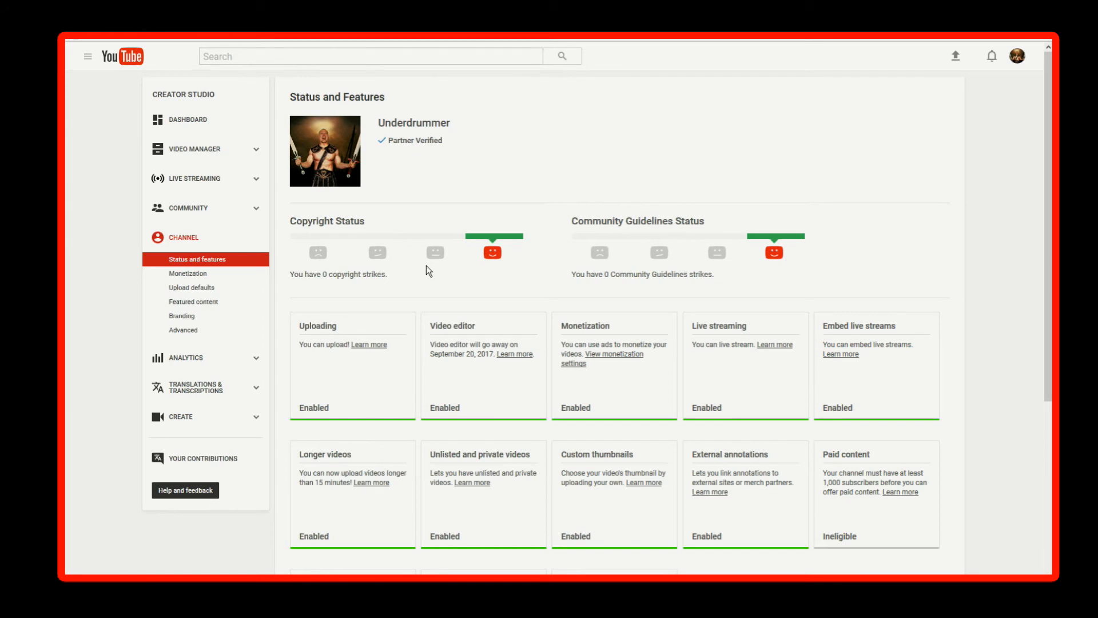